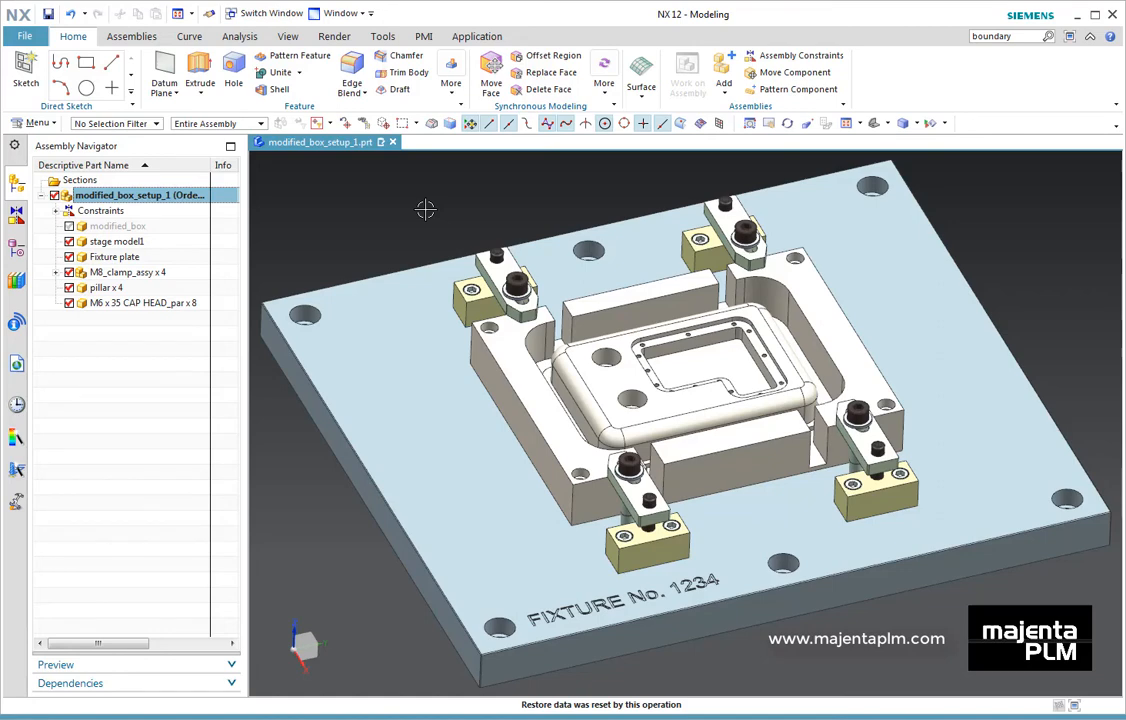
# Make modified_box the work part so the other fixture components appear faded.
pyautogui.doubleClick(118, 225)
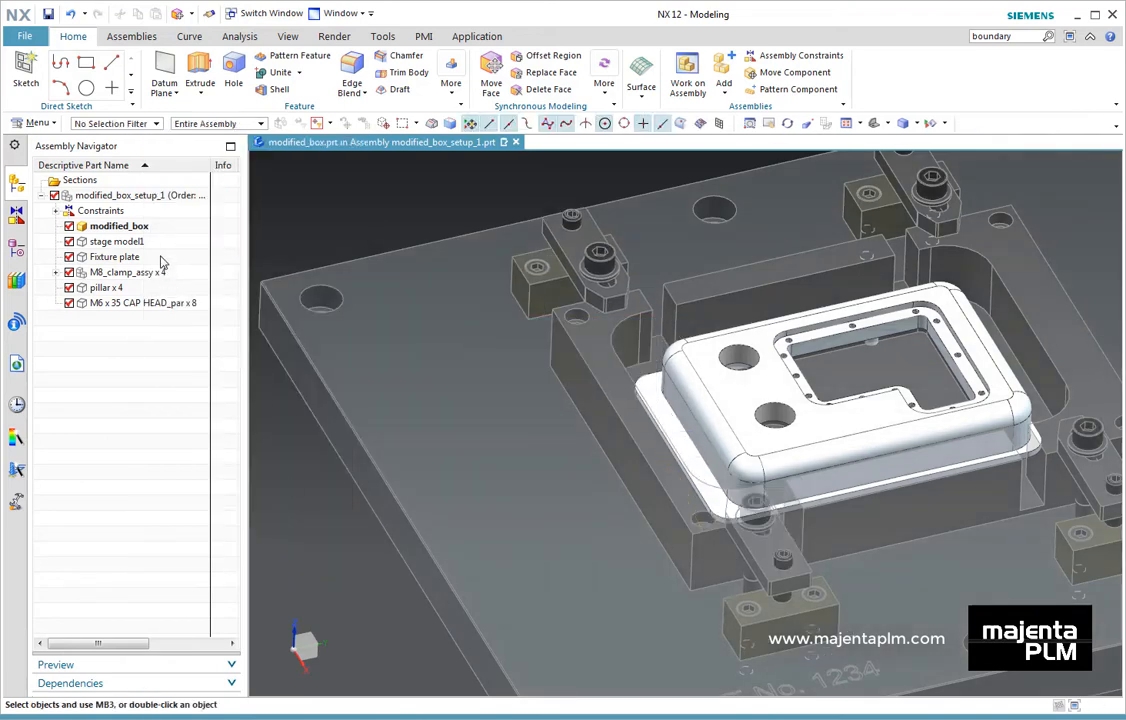